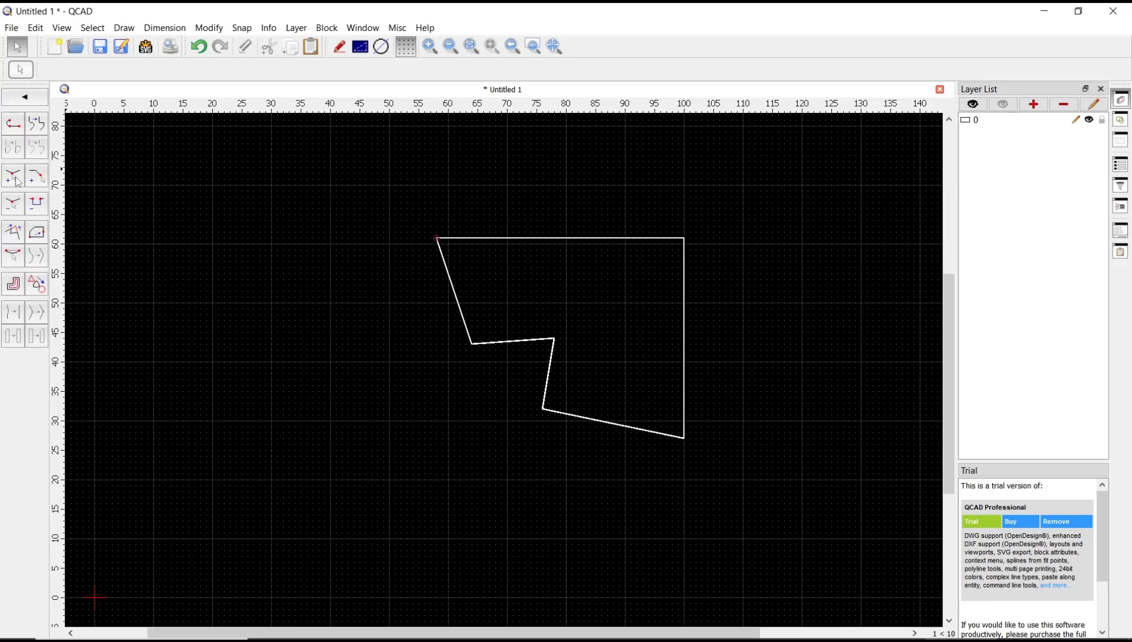
{"action": "mouse_move", "coordinate": [34, 130]}
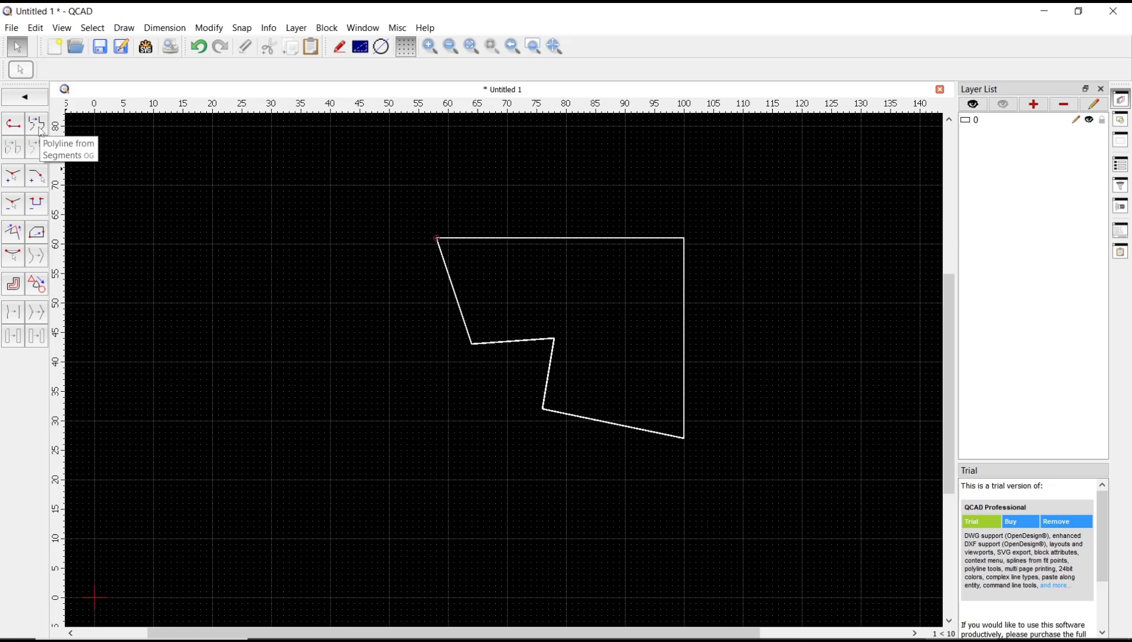
Merge the outline's connected line segments into one polyline and return to the main tools
{"action": "left_click", "coordinate": [36, 122]}
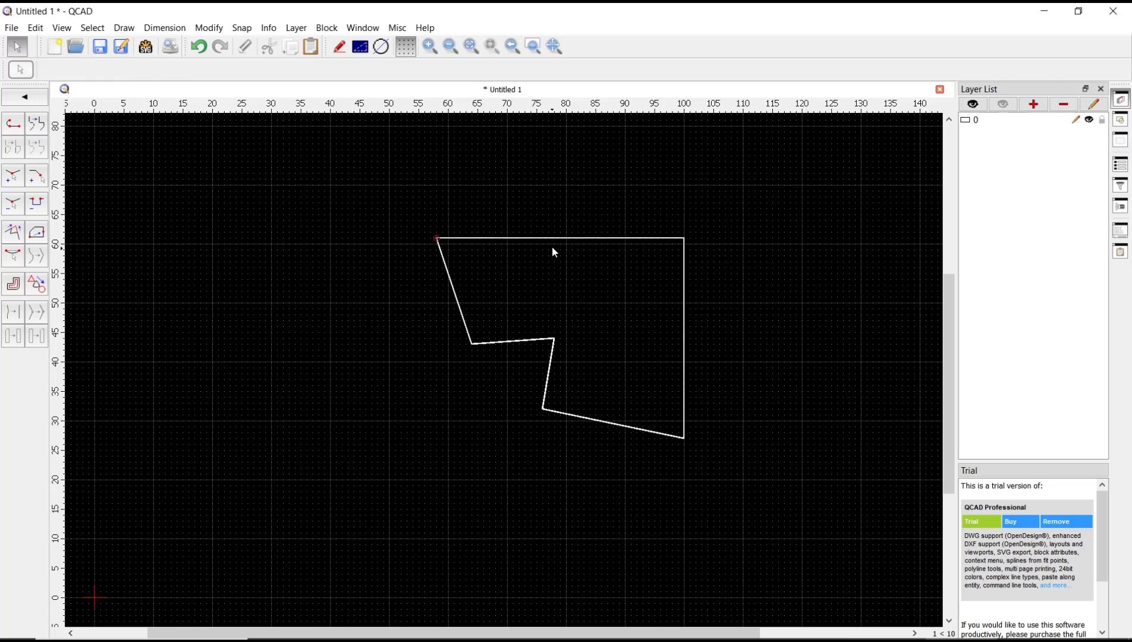
{"action": "left_click", "coordinate": [561, 238]}
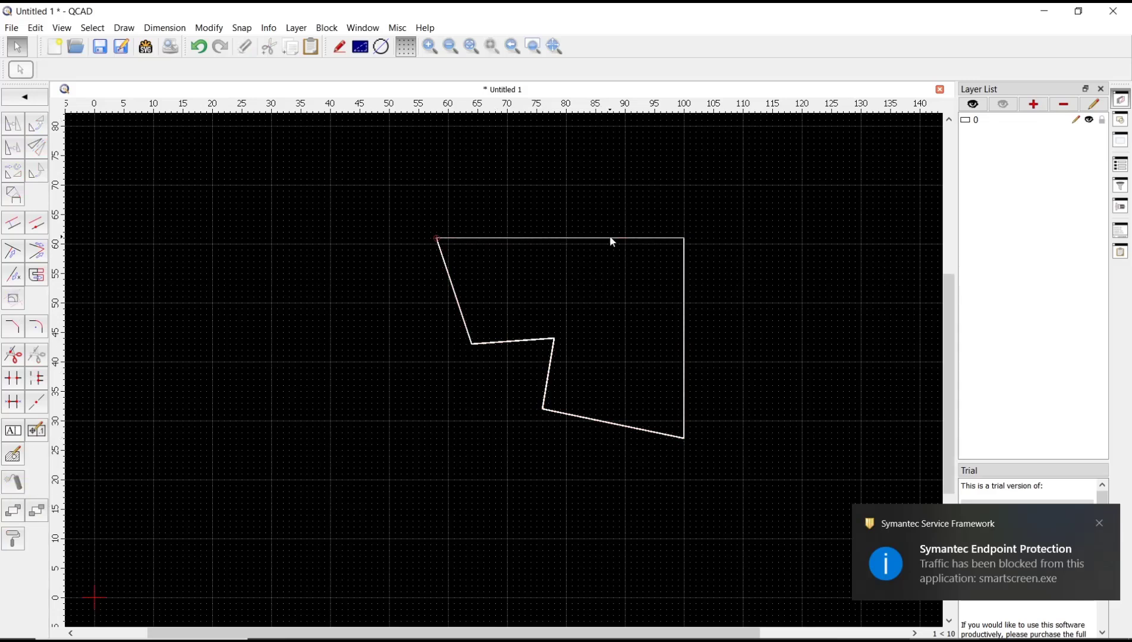
{"action": "left_click", "coordinate": [1100, 523]}
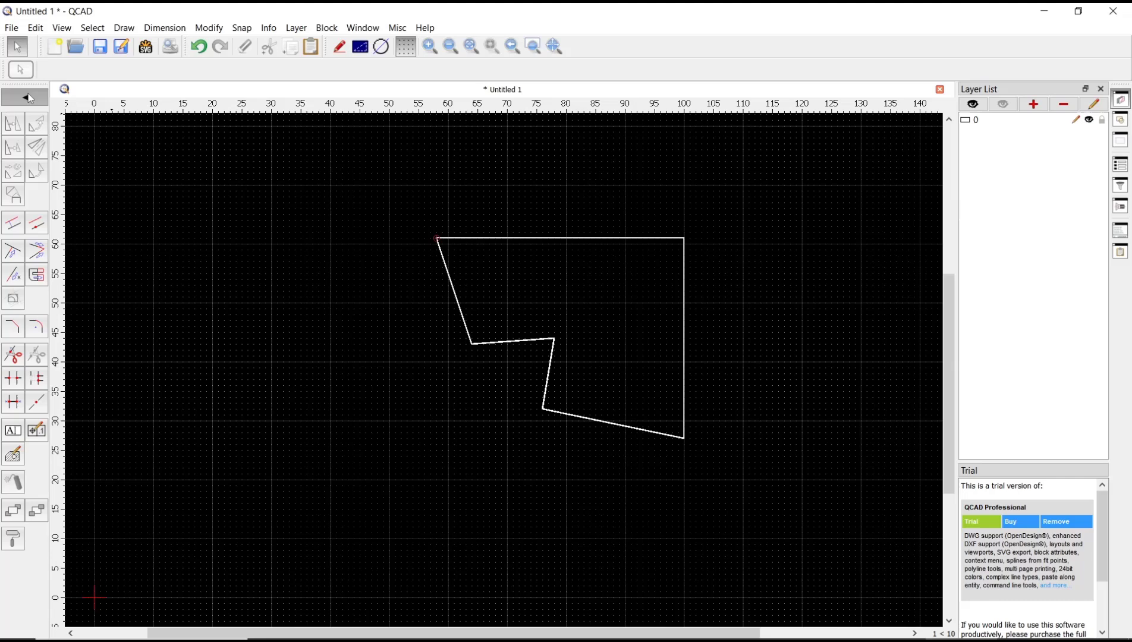